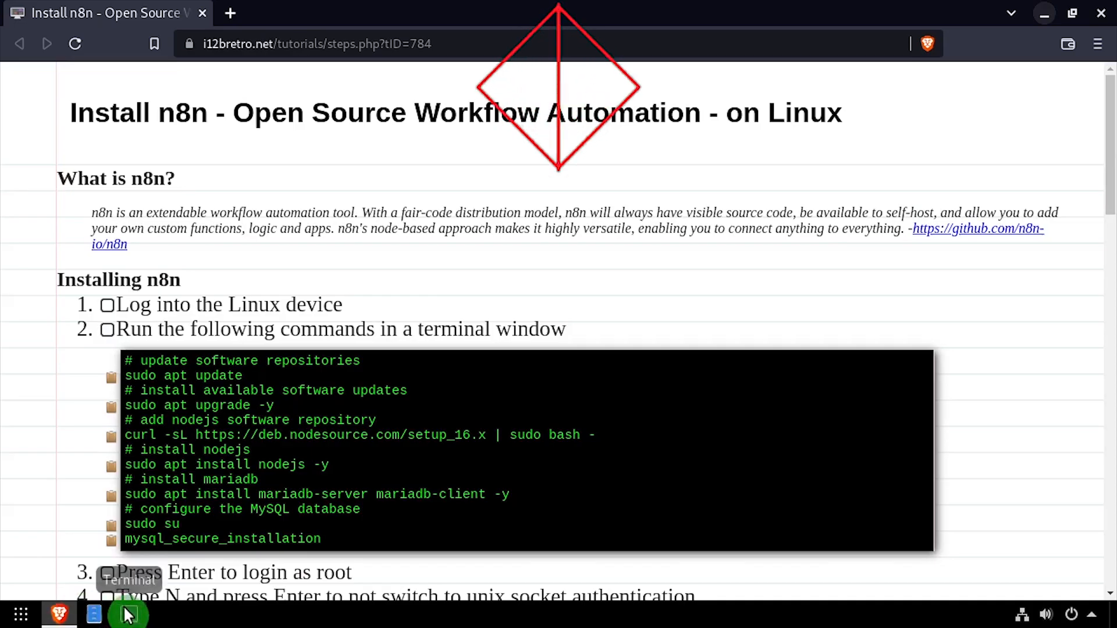
- Run apt update and upgrade, then install Node.js from NodeSource and mariadb-server
click(129, 615)
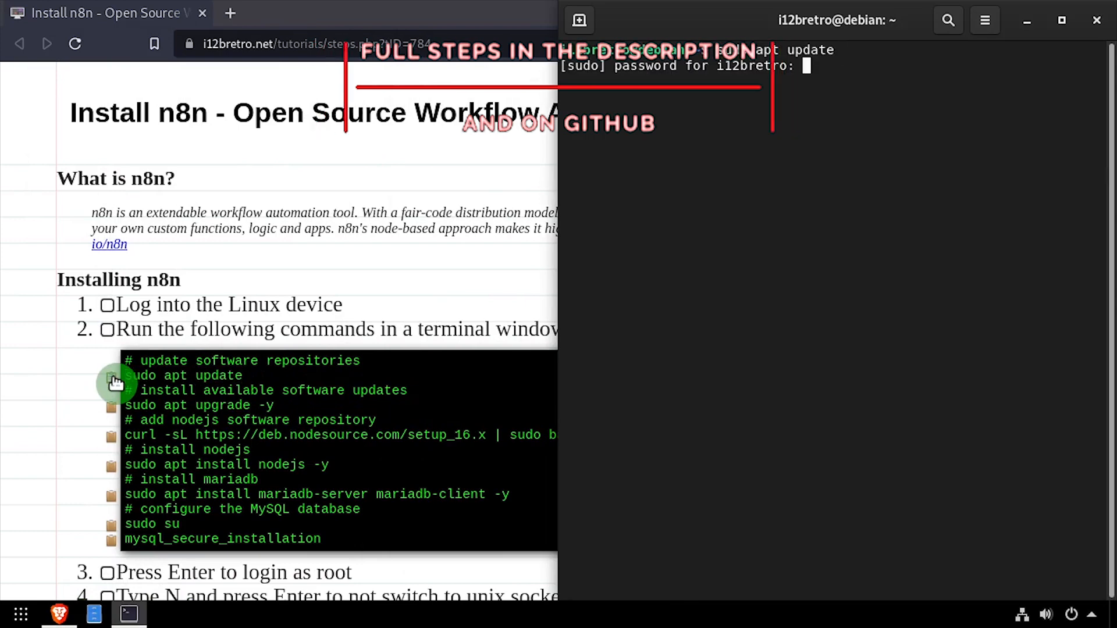
key(Return)
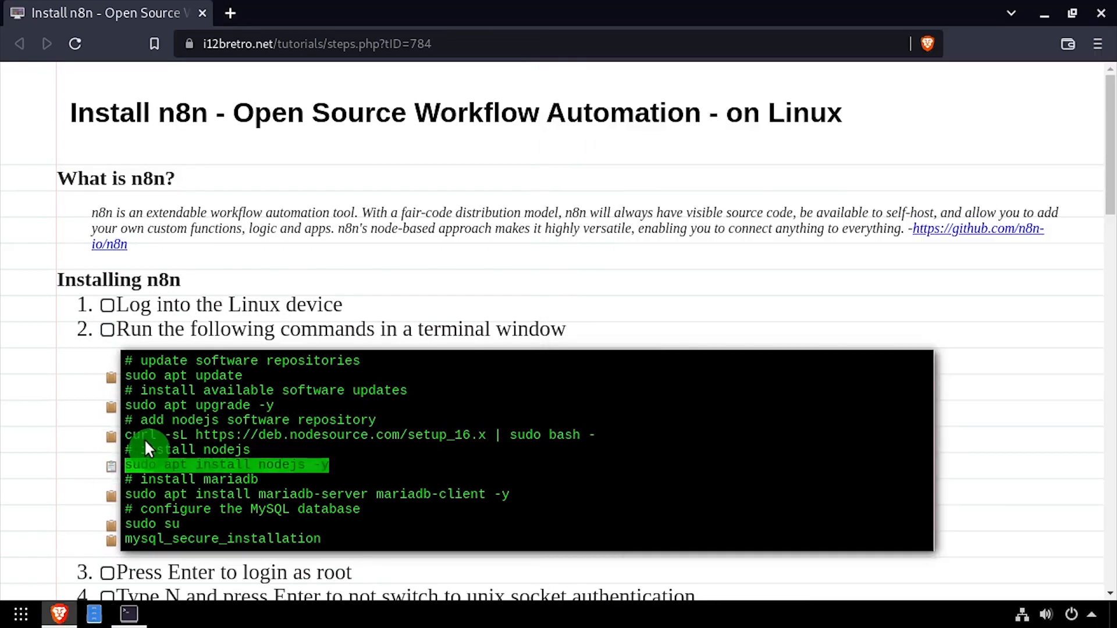
click(127, 612)
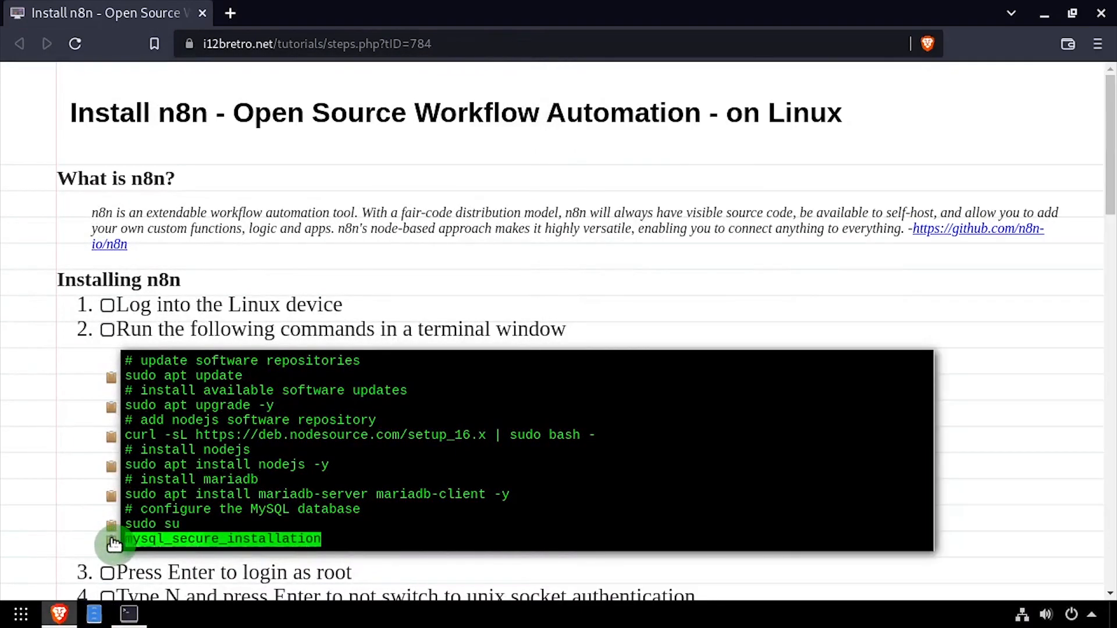
- Harden MariaDB with mysql_secure_installation, keeping the empty root password and answering Y
click(125, 613)
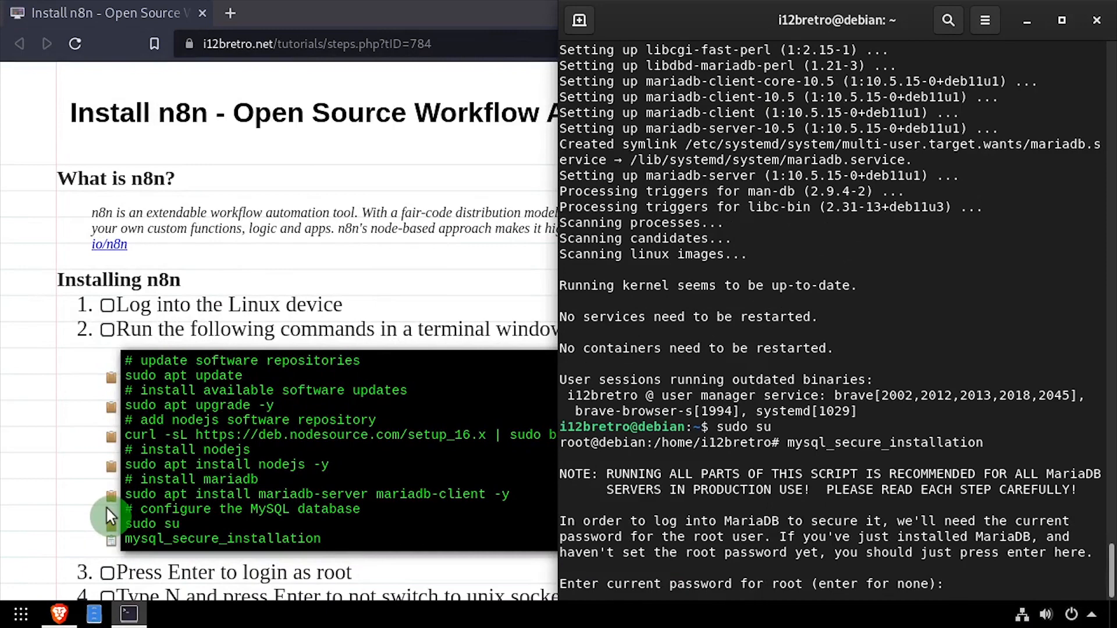
key(Return)
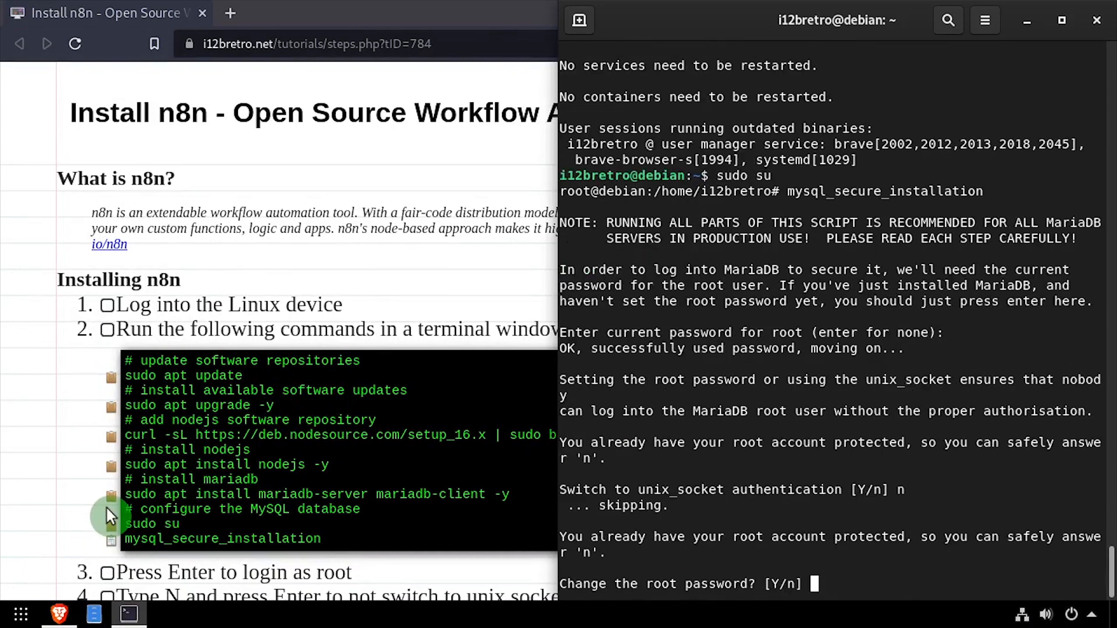
text(Y)
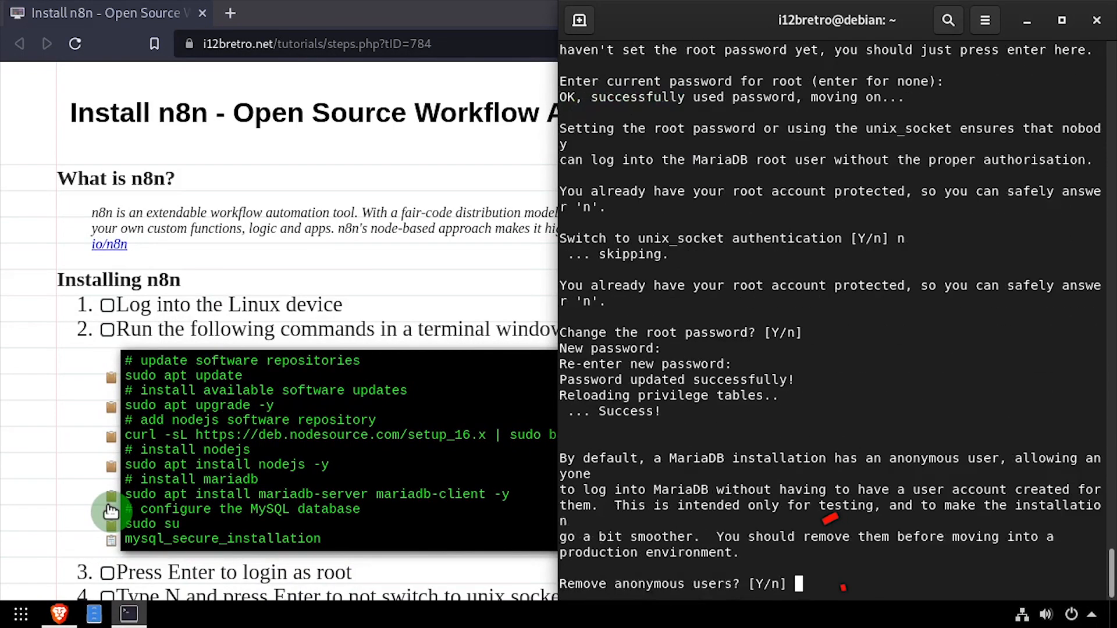
text(y)
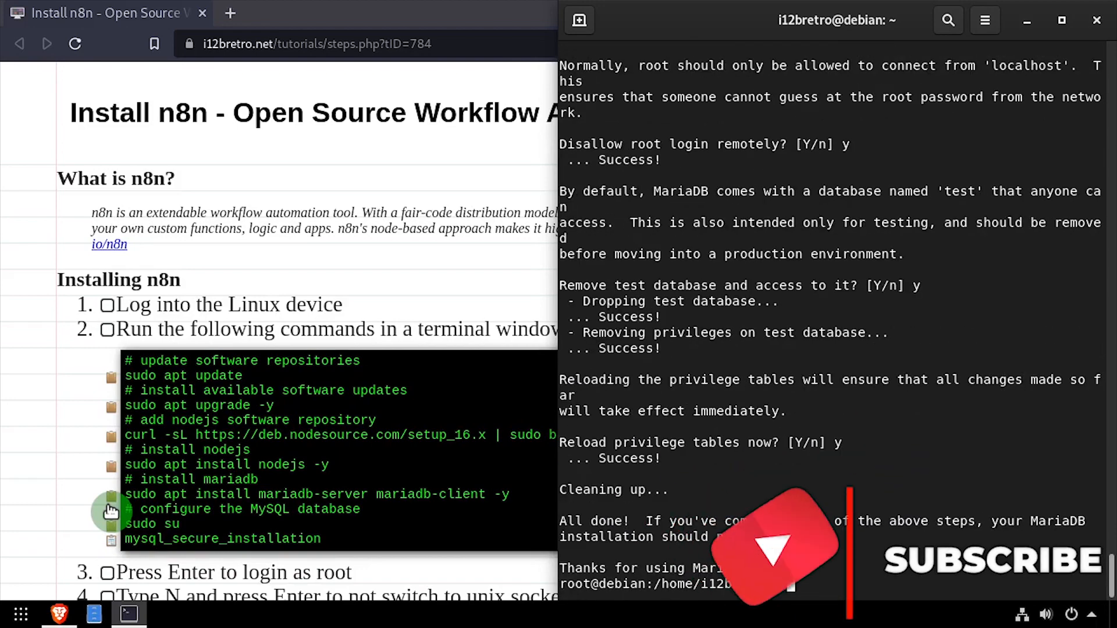
- Create the n8n database, grant n8n_rw full access, and flush privileges
scroll(down, 3)
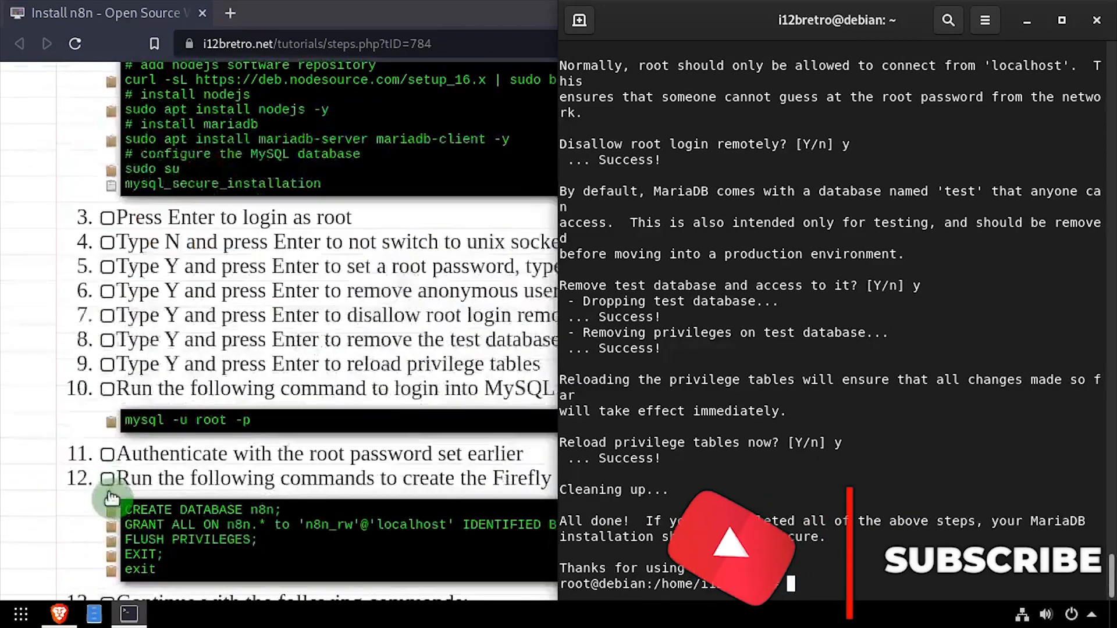
scroll(down, 3)
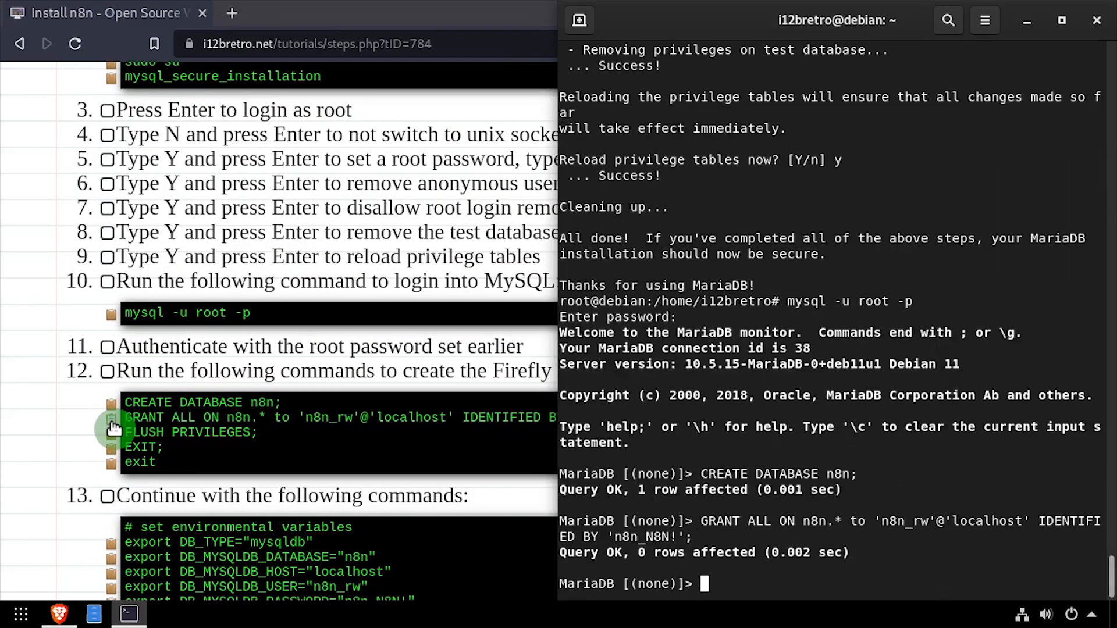
text(FLUSH PRIVILEGES;)
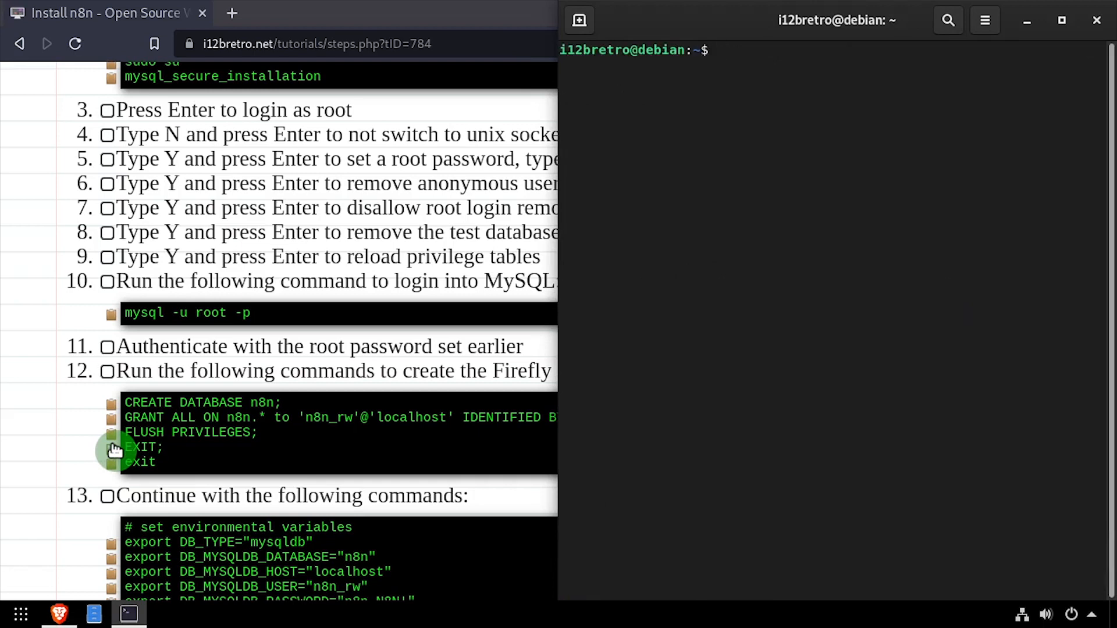
- Export DB_* and GENERIC_TIMEZONE, install n8n globally, run npm audit fix, and launch n8n
scroll(down, 3)
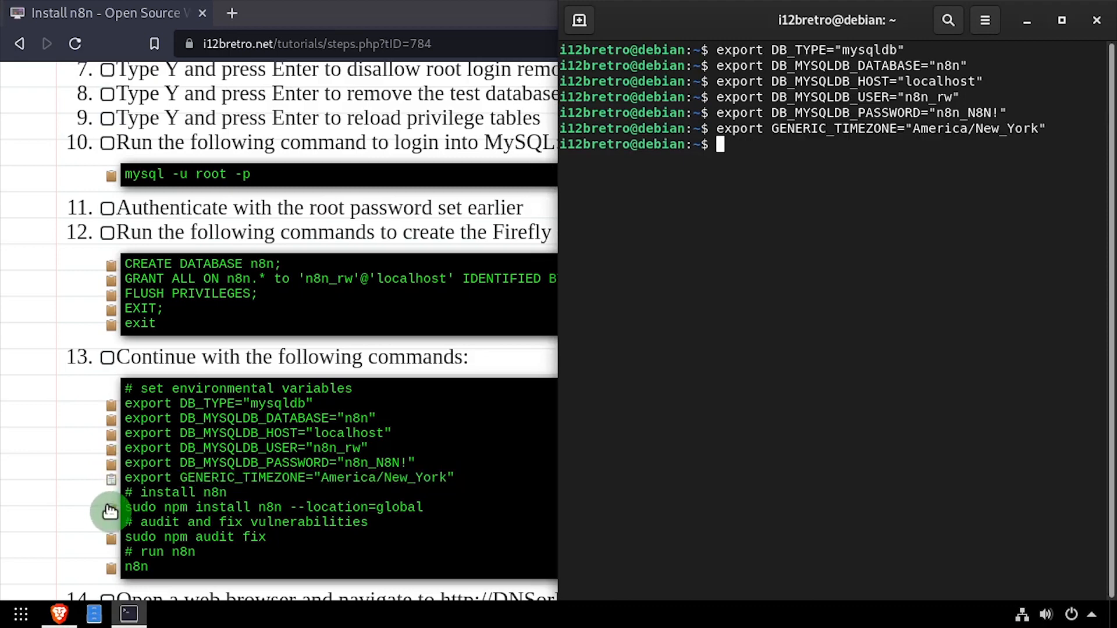
text(sudo npm install n8n --location=global)
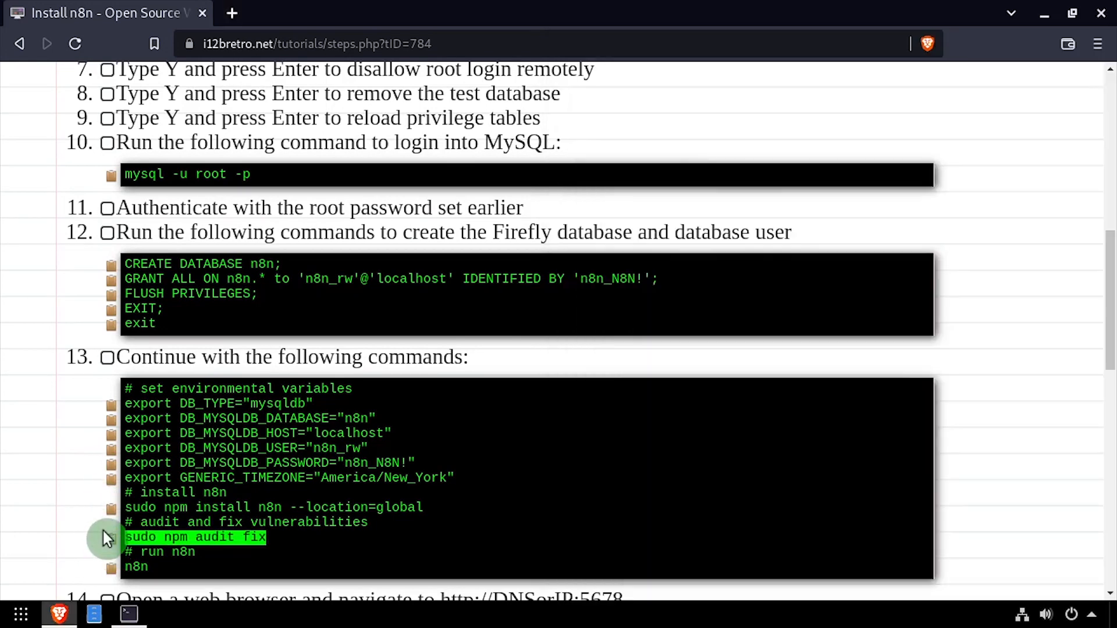
click(124, 615)
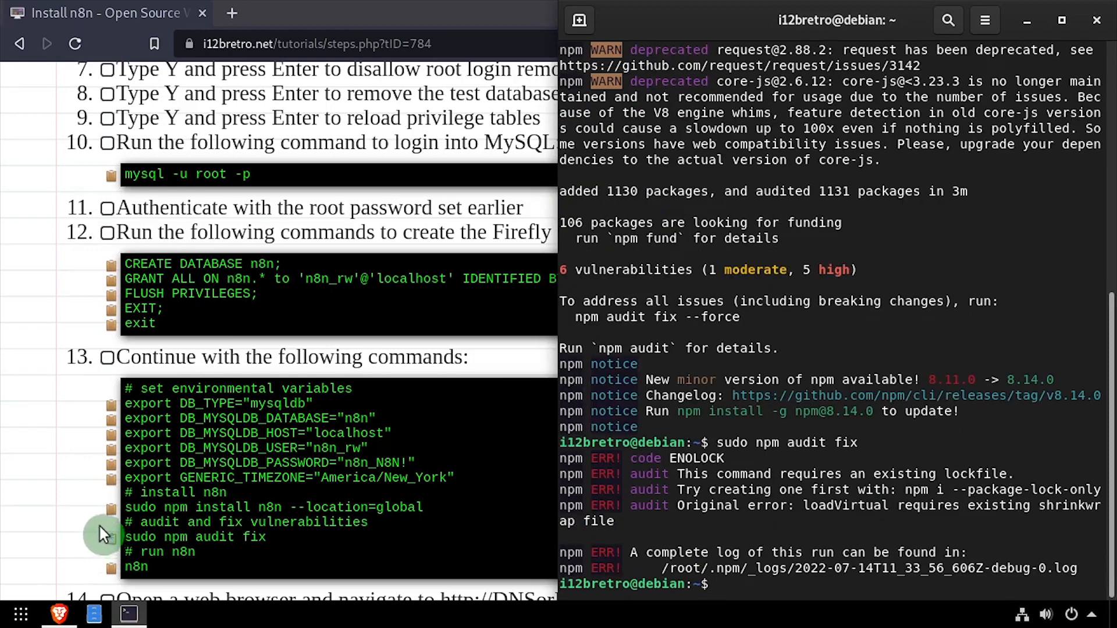
text(n8n)
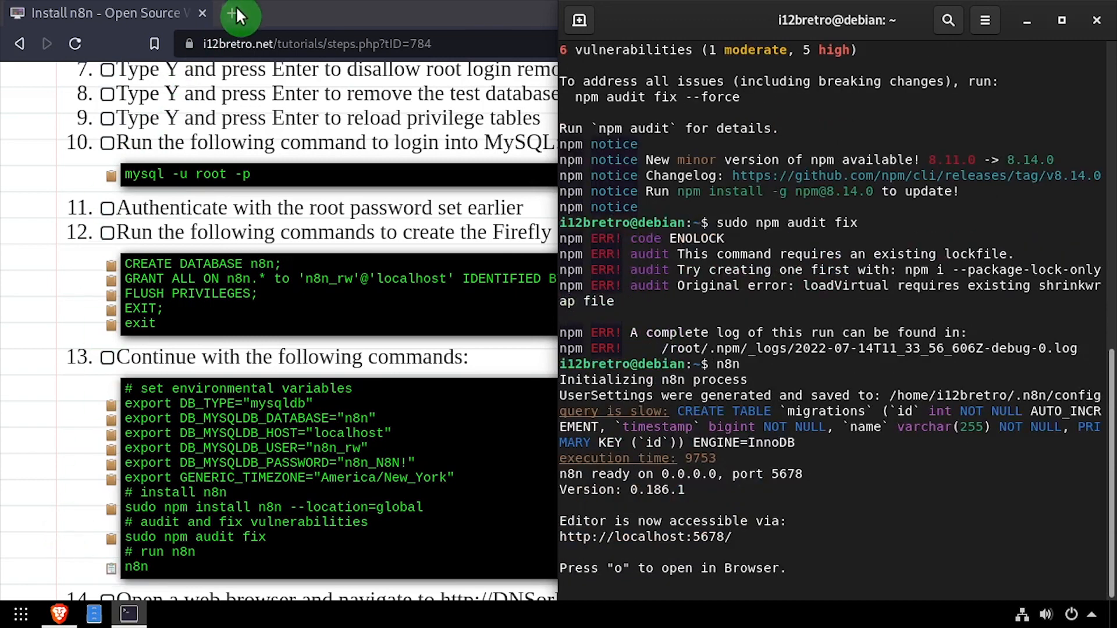
- Open n8n in a new tab, set up the owner account, and decline saving the password
click(237, 16)
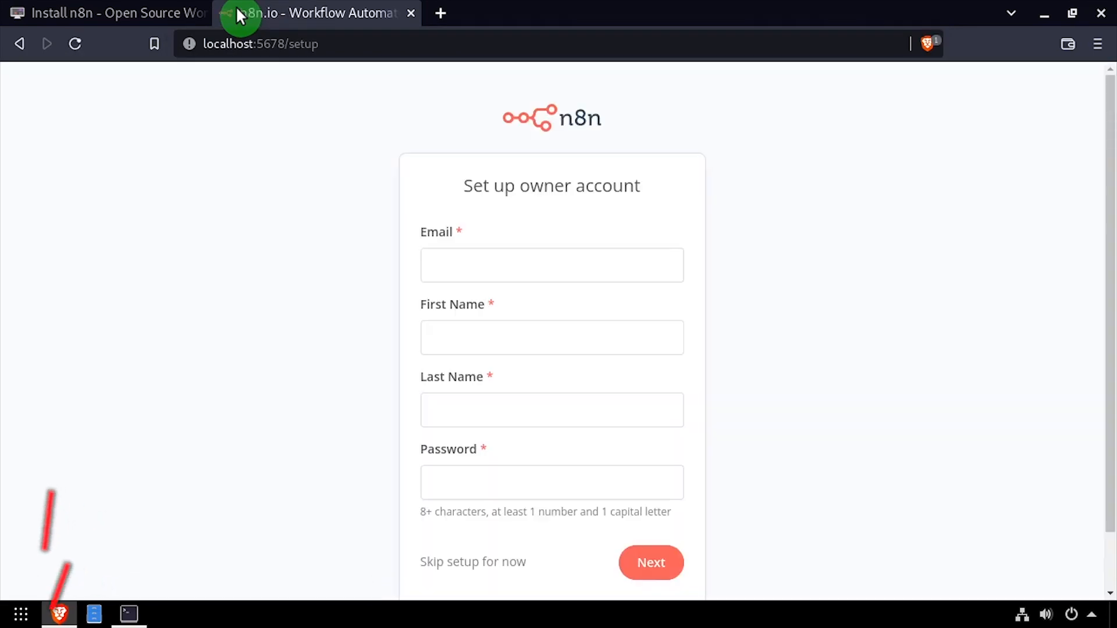
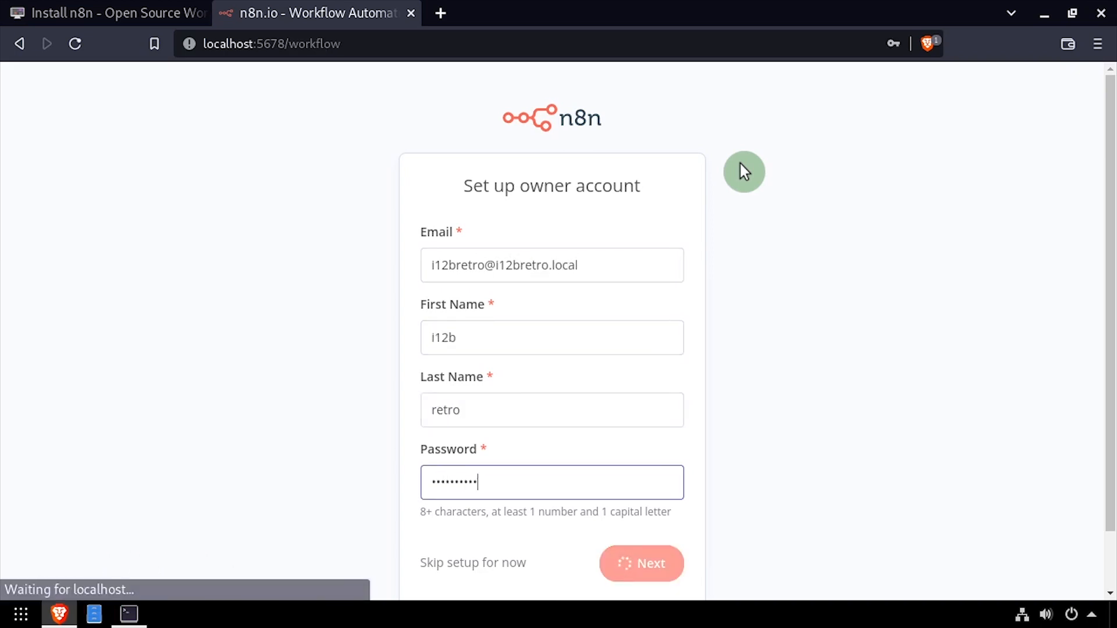
click(641, 563)
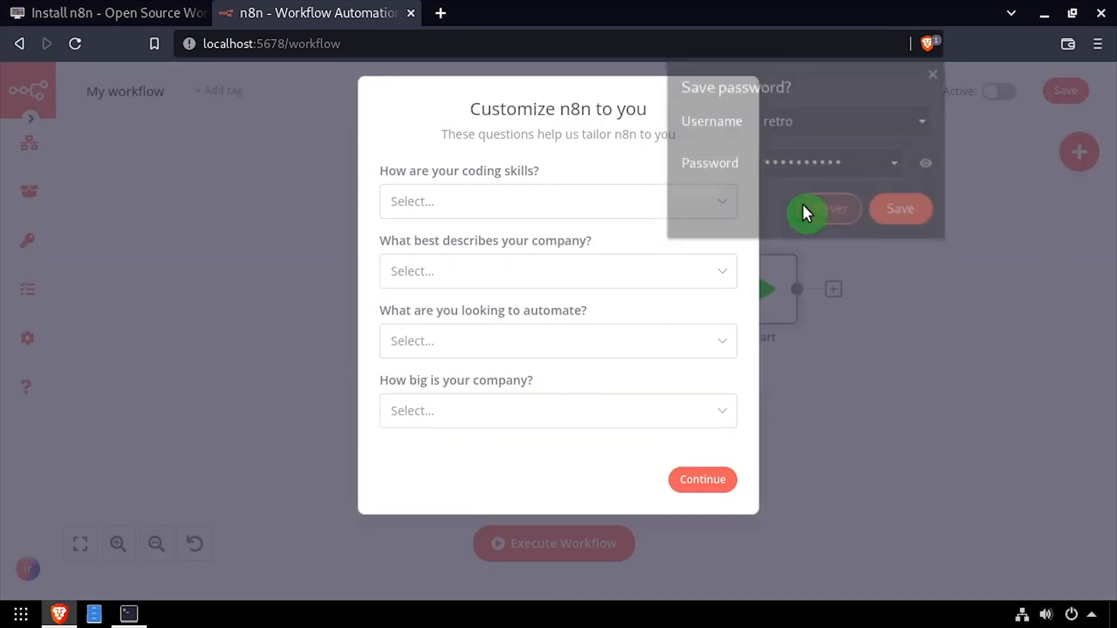
- Answer the coding-skills survey question as pro coder, get started, and return to the guide
click(558, 201)
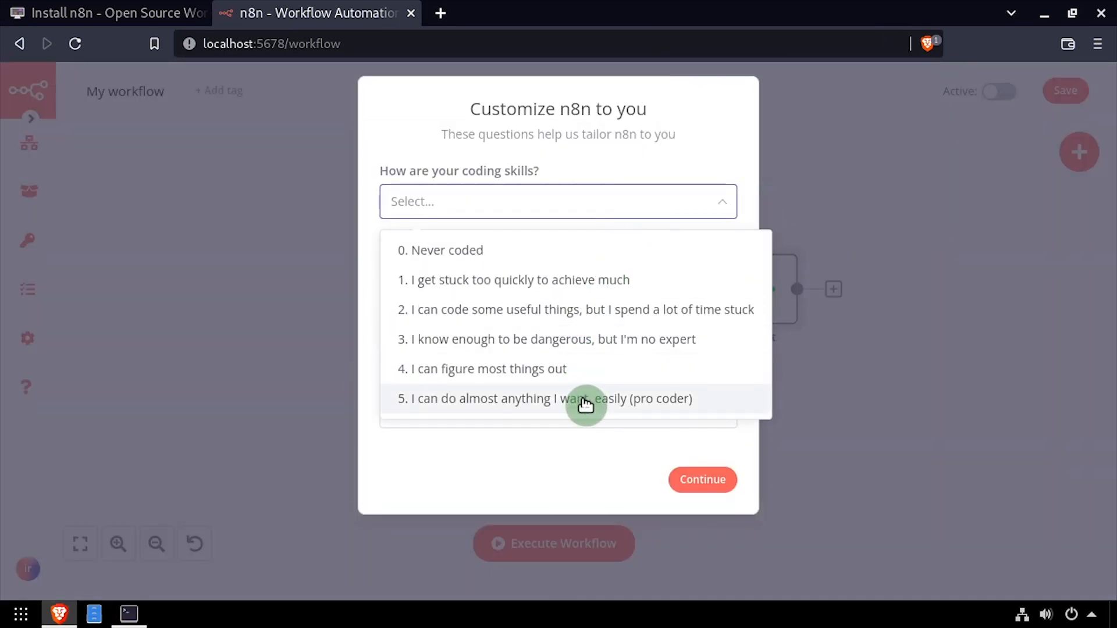
click(585, 399)
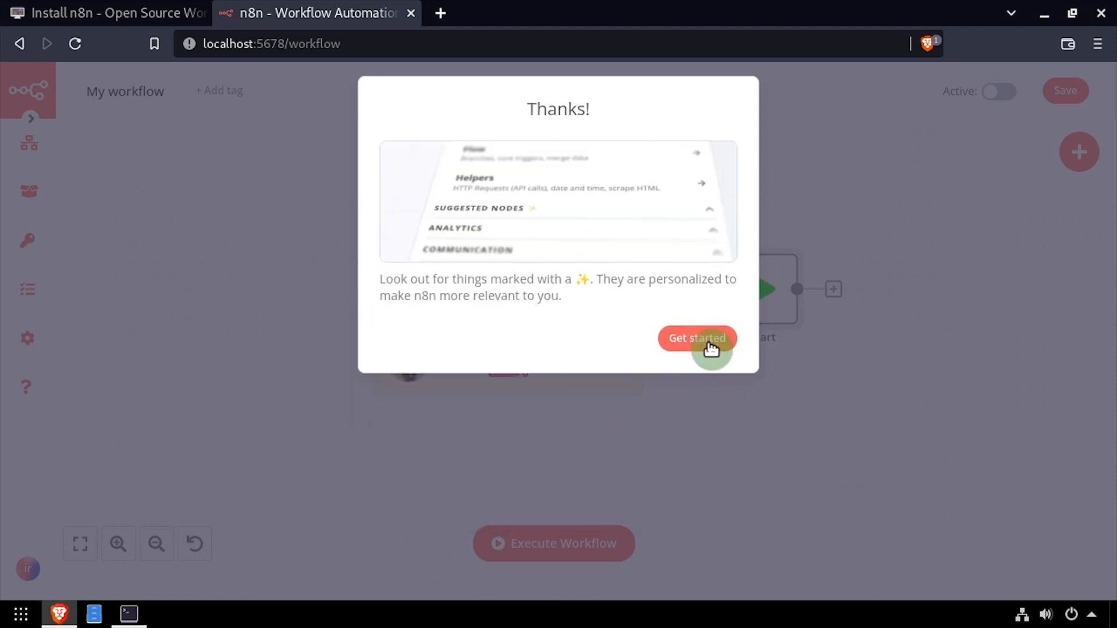
click(697, 338)
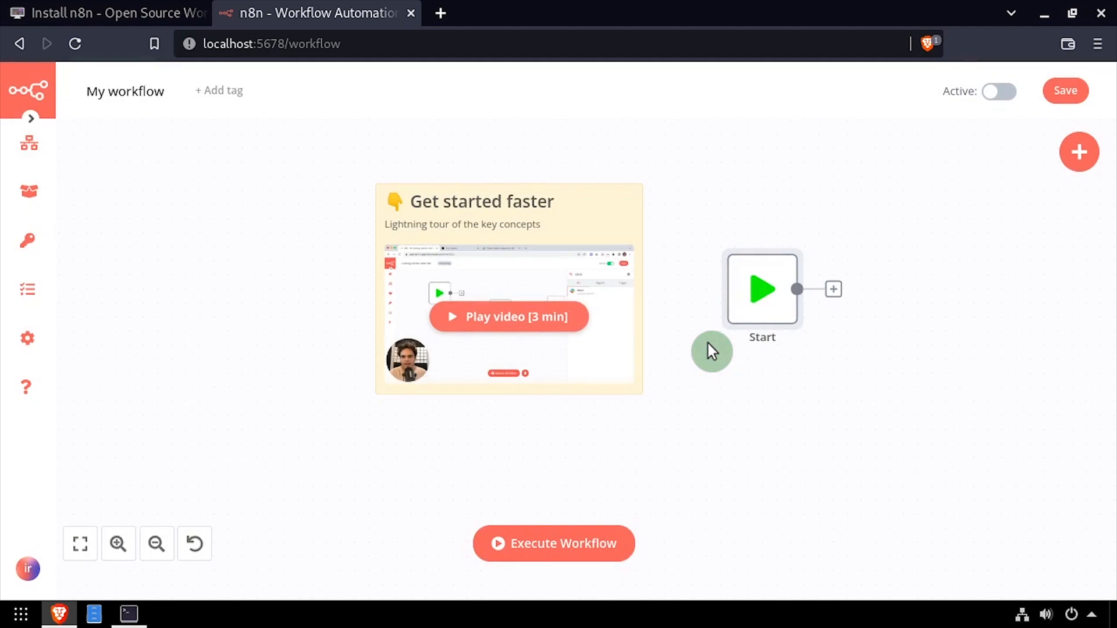
click(105, 13)
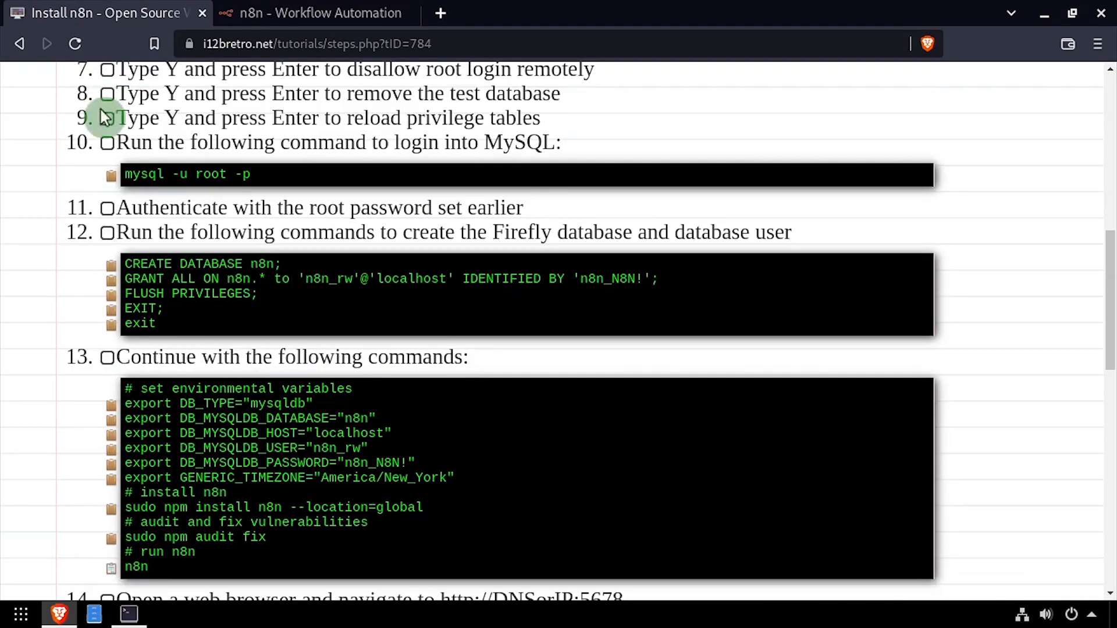
- Create /etc/systemd/system/n8n.service in nano with the MariaDB configuration and save it
scroll(down, 3)
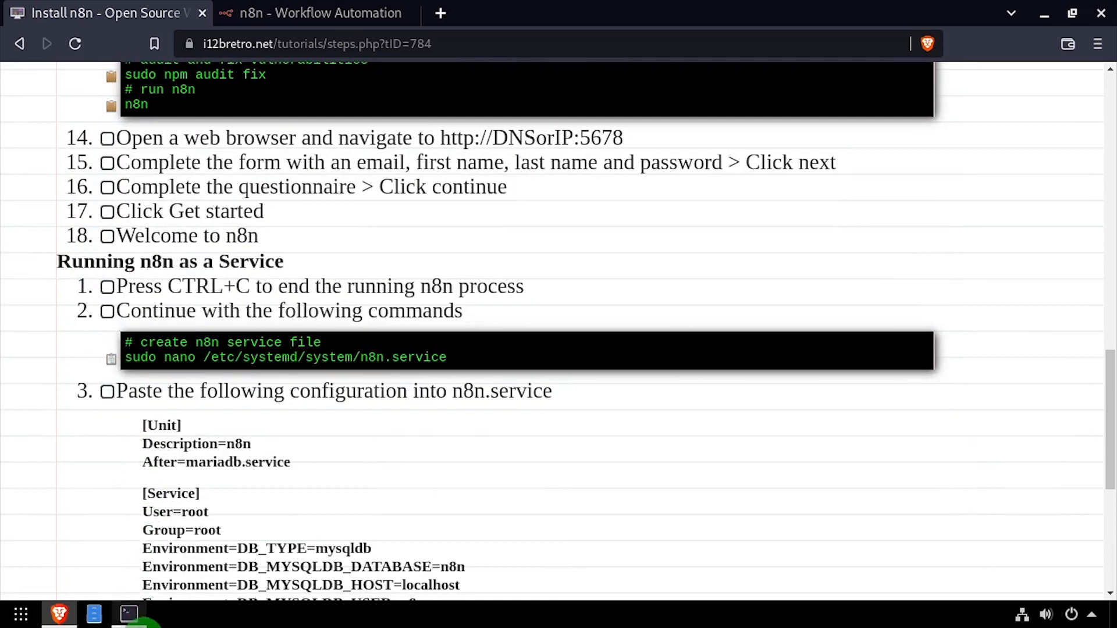
click(128, 615)
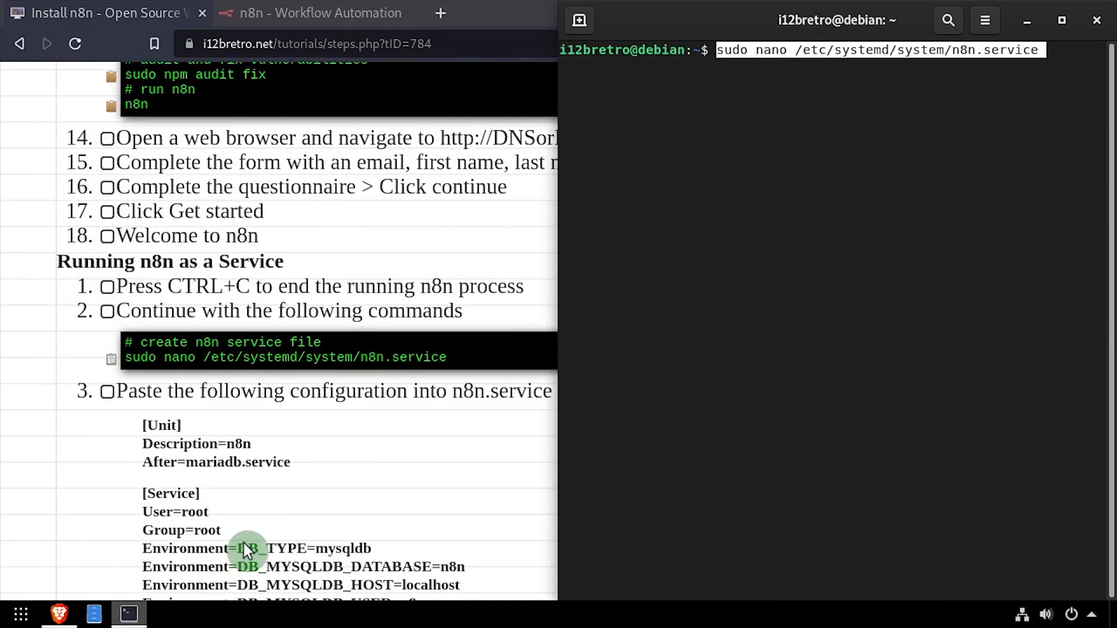
key(Enter)
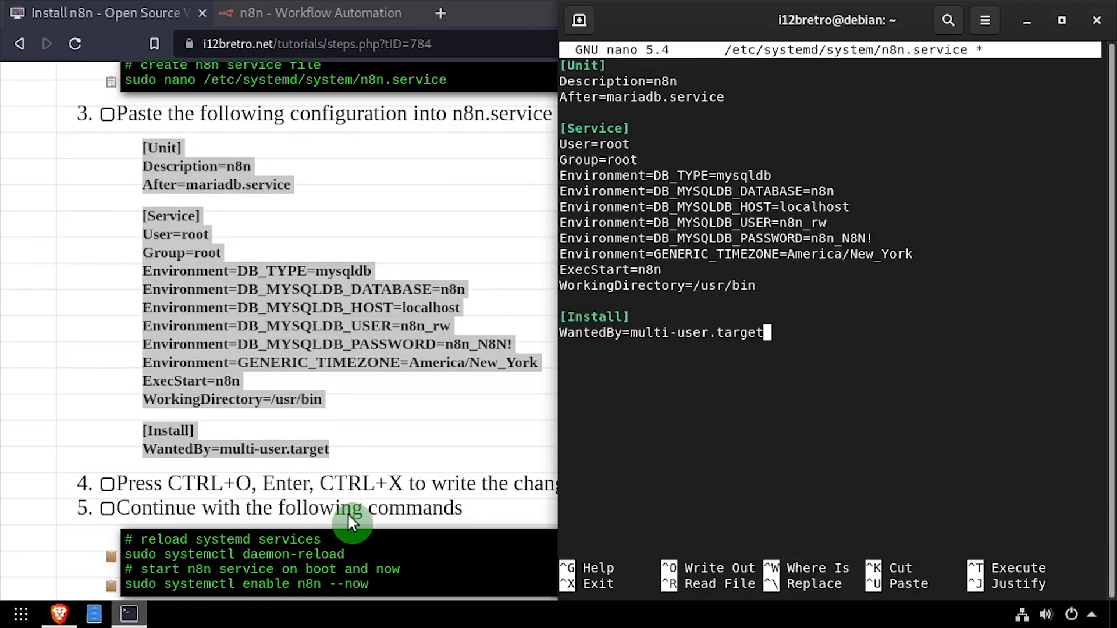
key(ctrl+x)
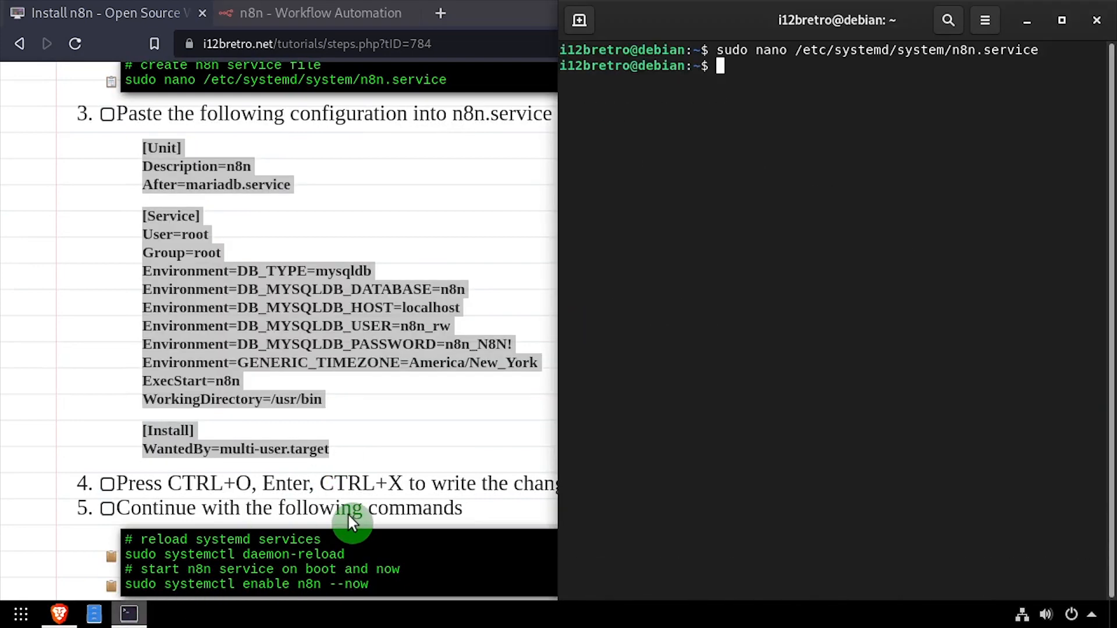
- Reload systemd and enable the n8n service to start now and on boot
scroll(down, 3)
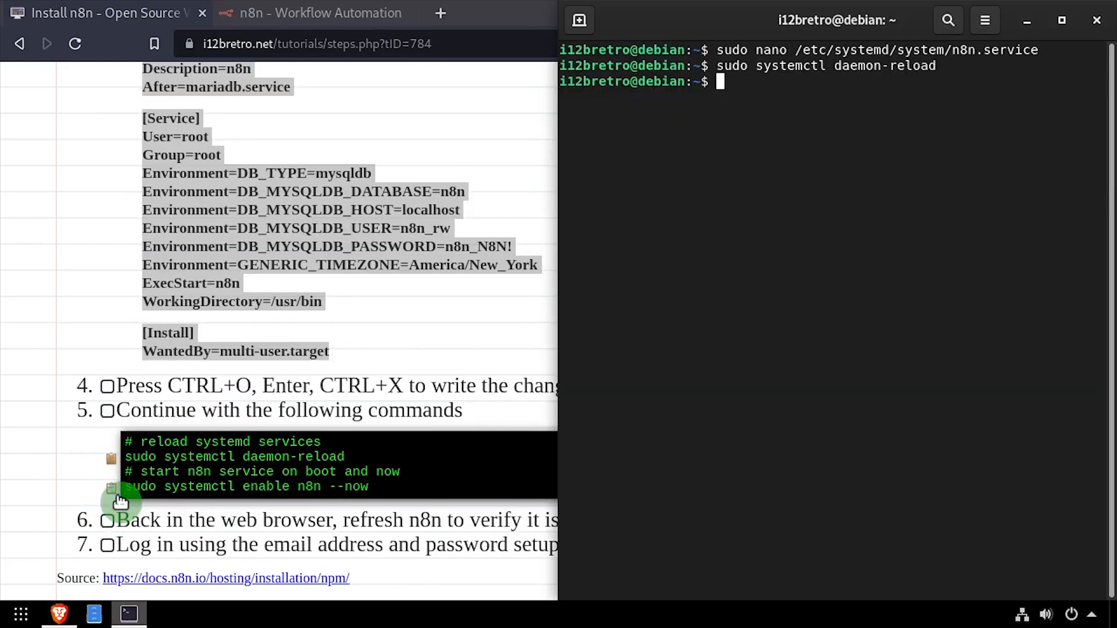
text(sudo systemctl enable n8n --now)
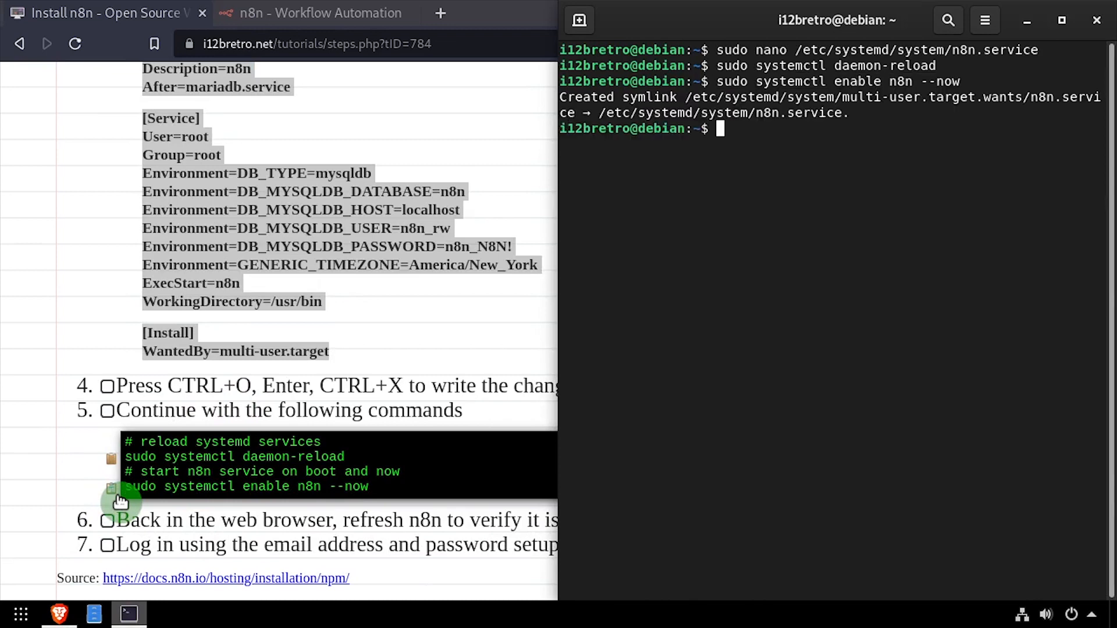
text(sudo systemctl enable n8n)
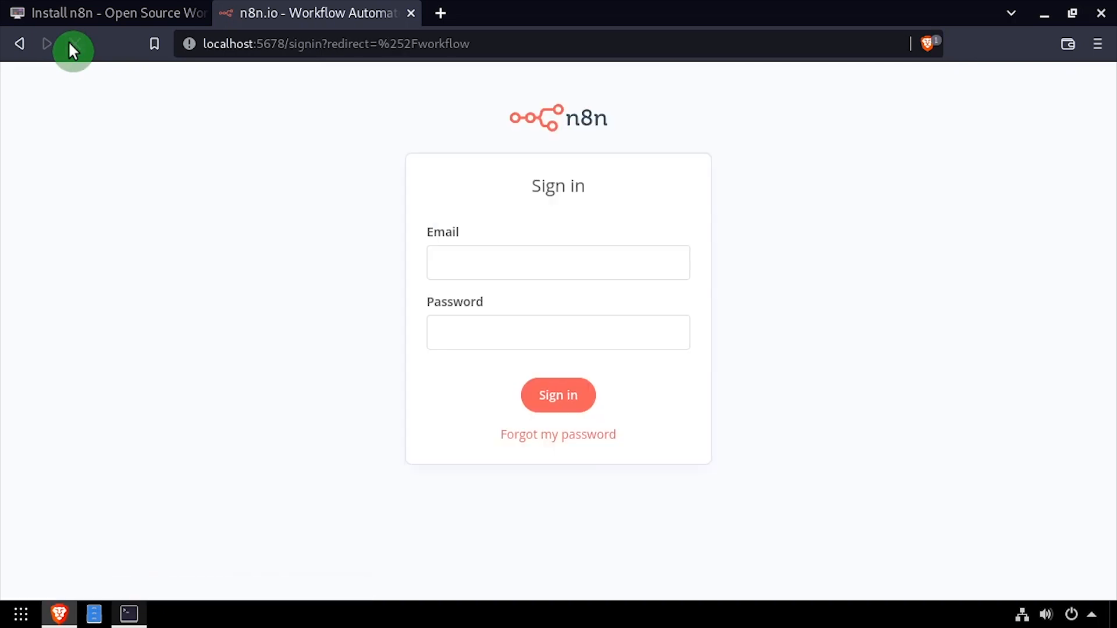
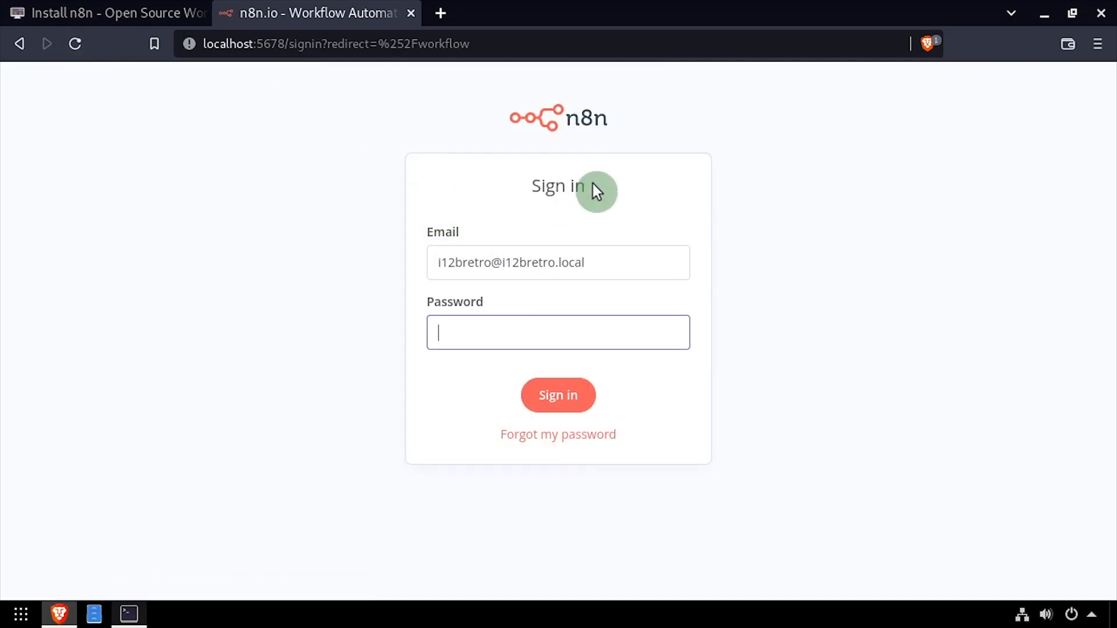
- Sign in with the owner email and password, then open the sidebar help menu
click(558, 396)
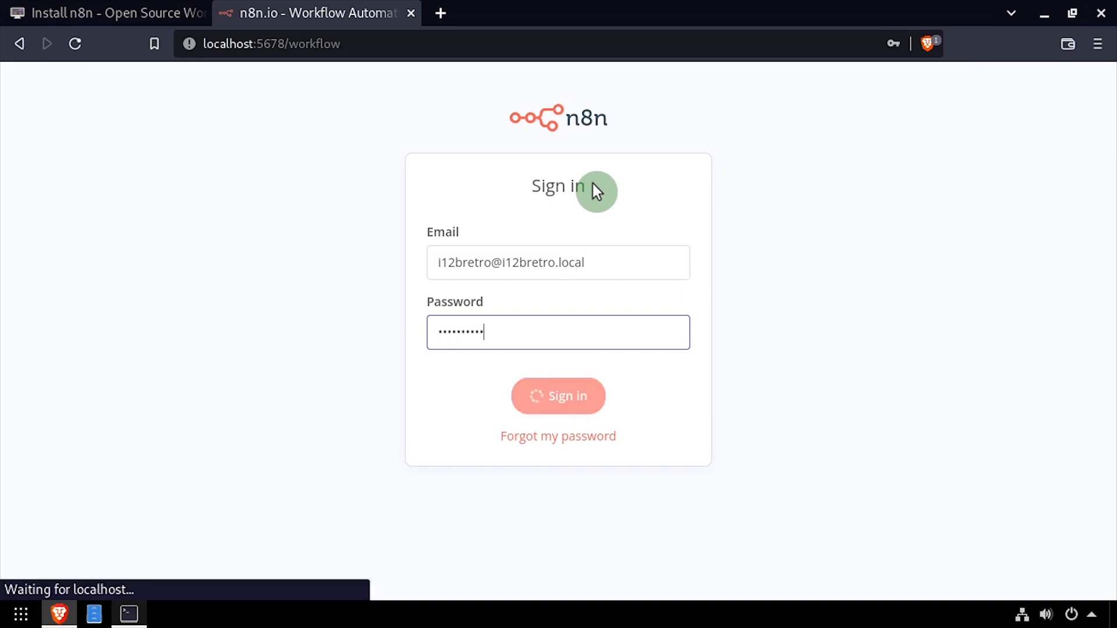
click(558, 396)
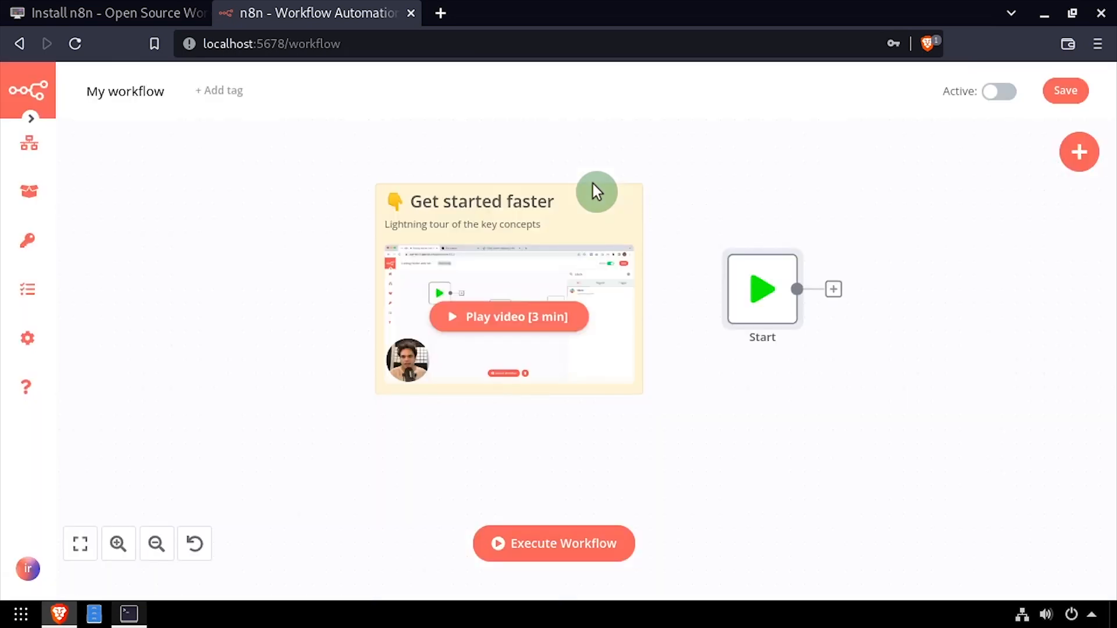
click(25, 386)
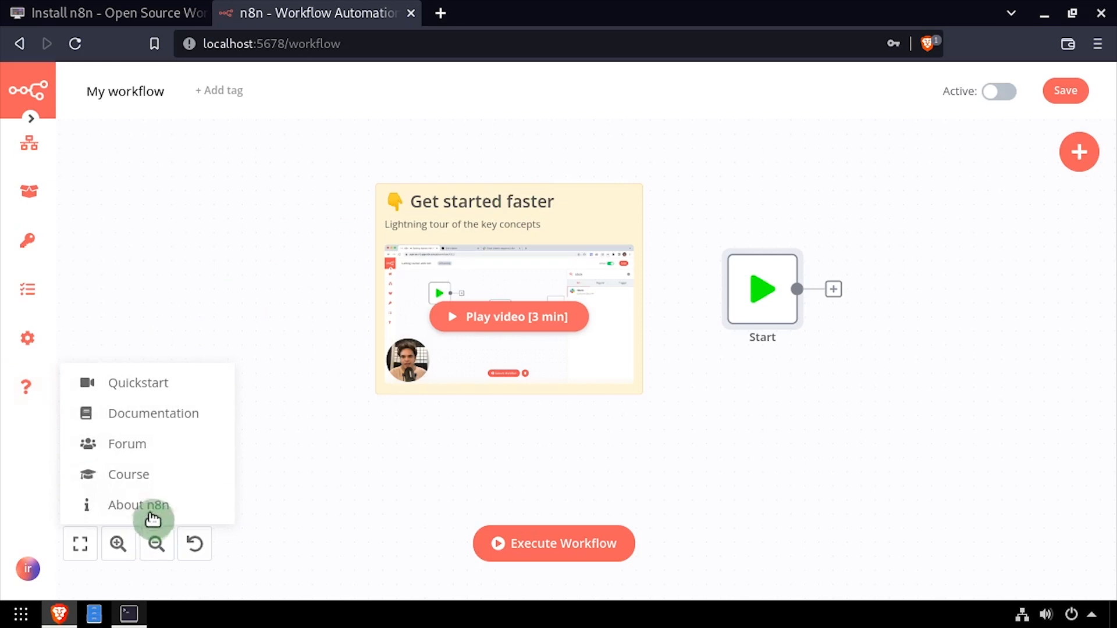